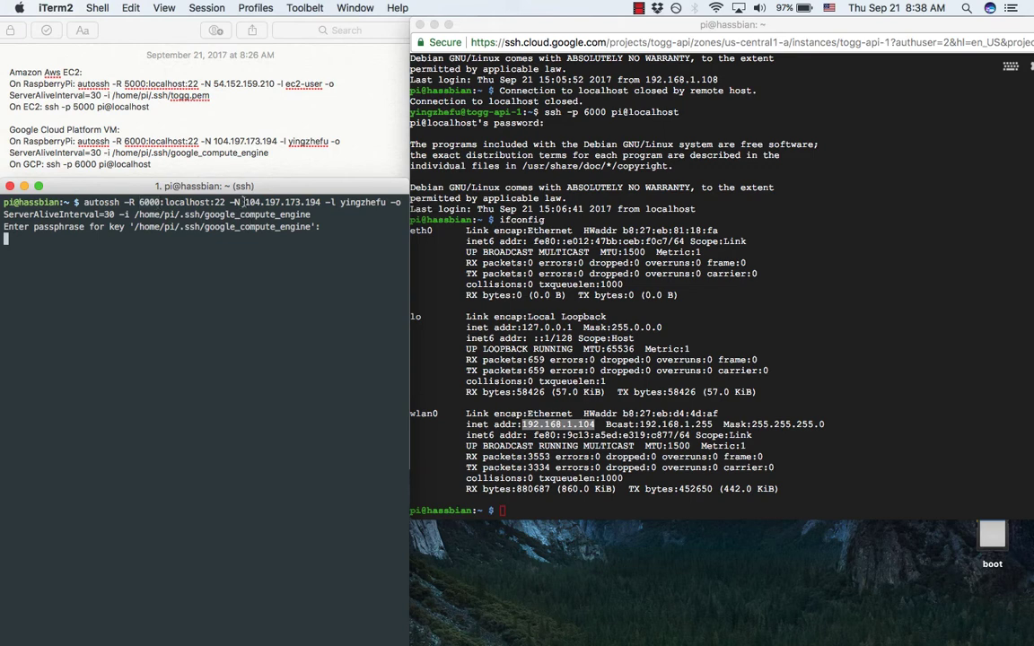
double_click(284, 201)
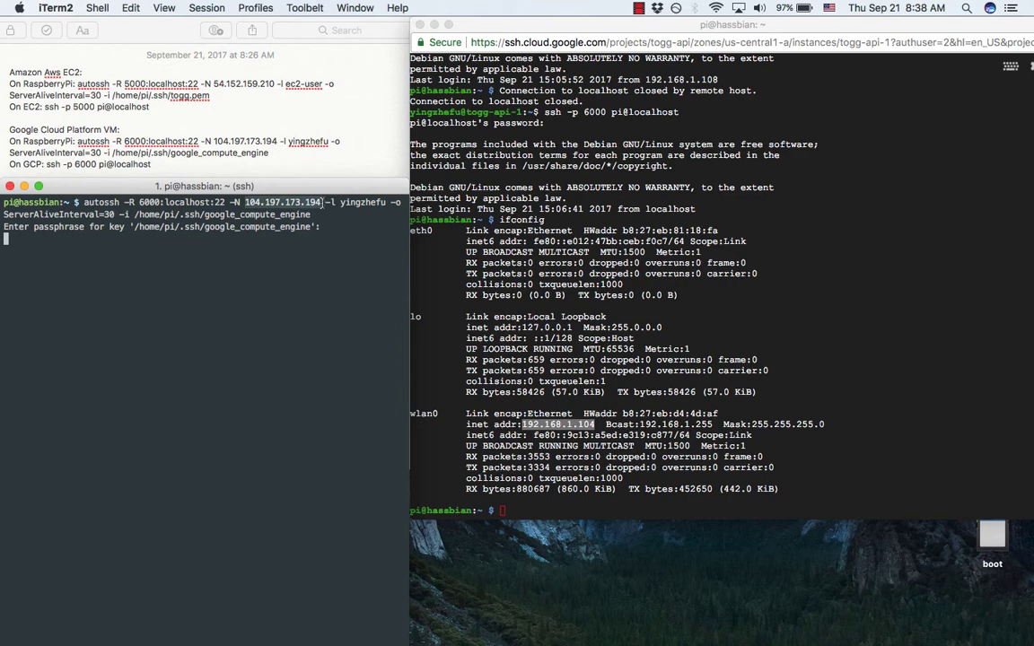